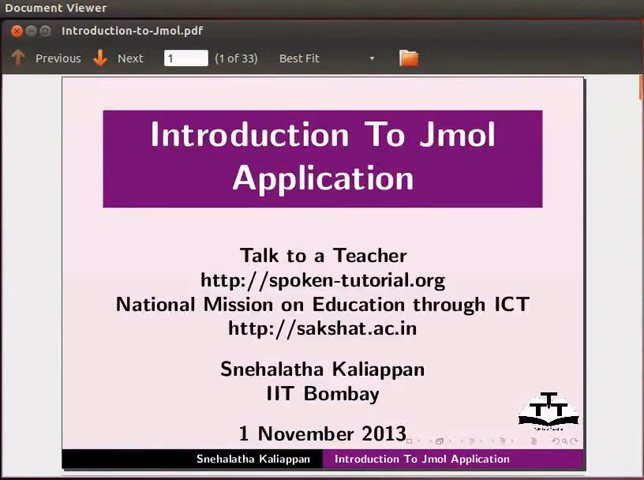
Advance from the title slide through all four learning objectives to the Pre-requisites slide.
click(129, 57)
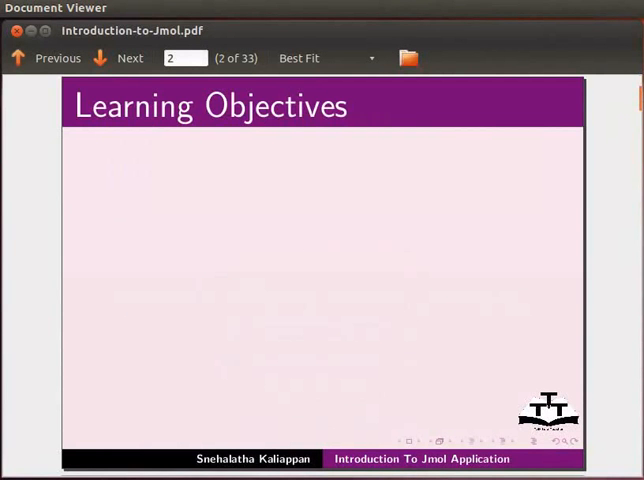
click(129, 57)
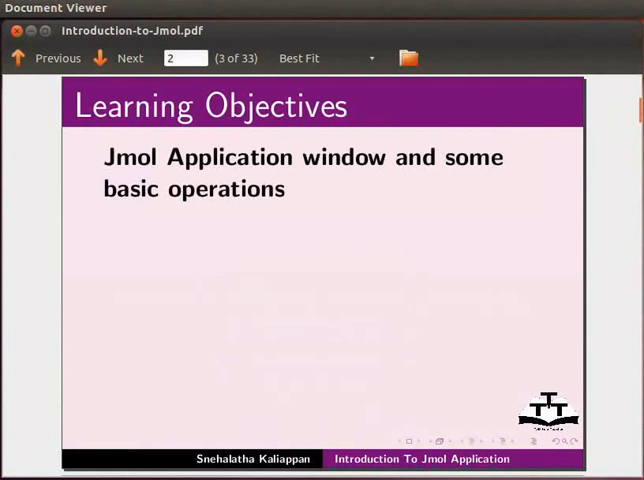
click(129, 57)
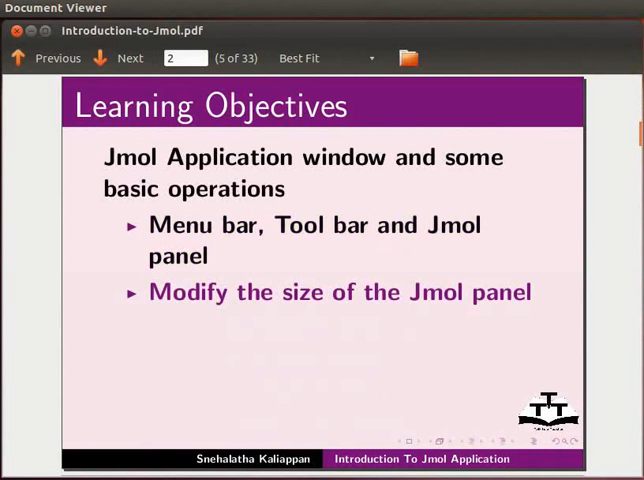
click(129, 57)
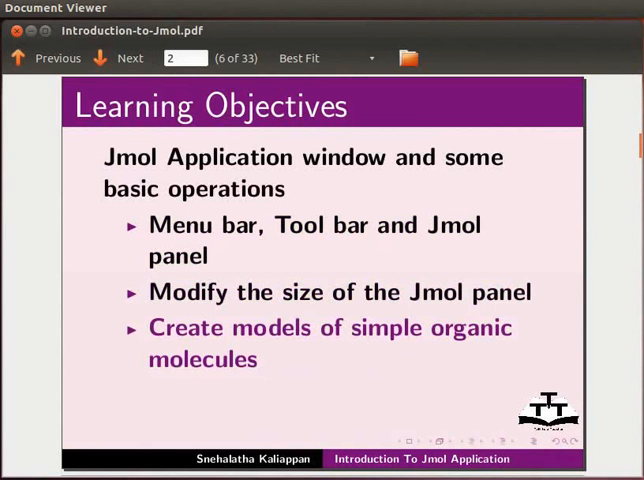
click(128, 57)
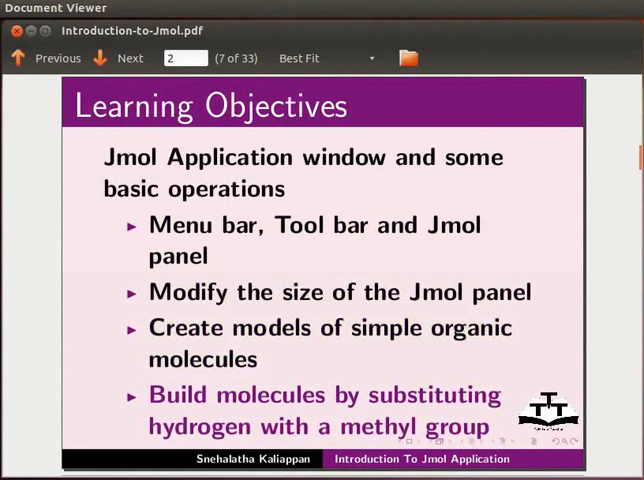
click(129, 58)
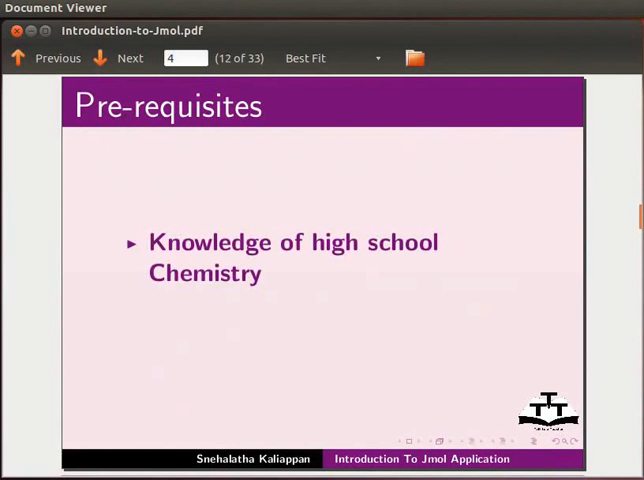
Advance through the Pre-requisites, System Requirements and About Jmol slides to Download and Installation.
click(129, 57)
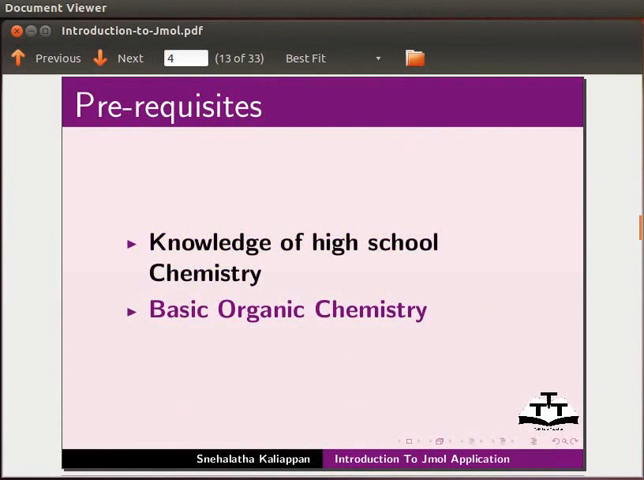
click(118, 57)
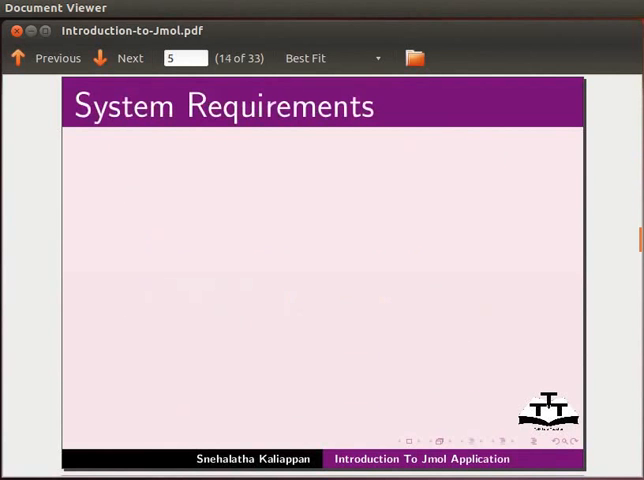
click(128, 57)
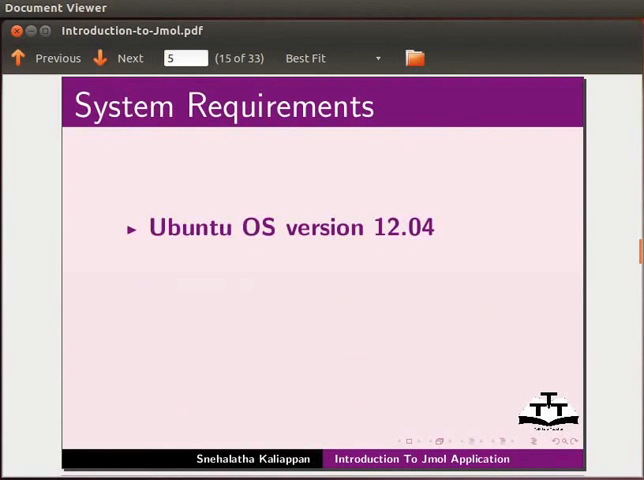
click(129, 57)
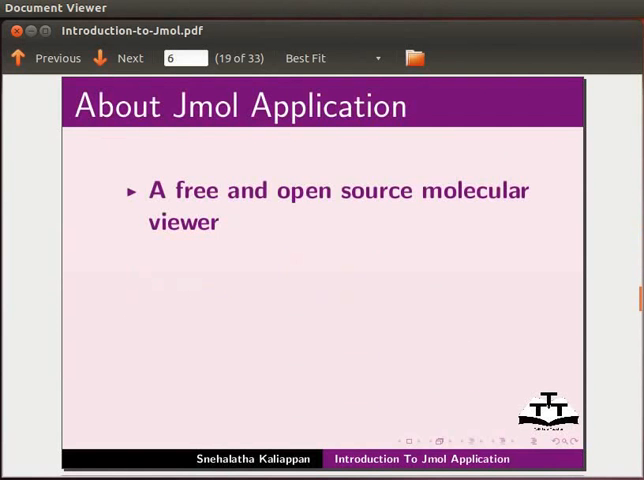
click(129, 57)
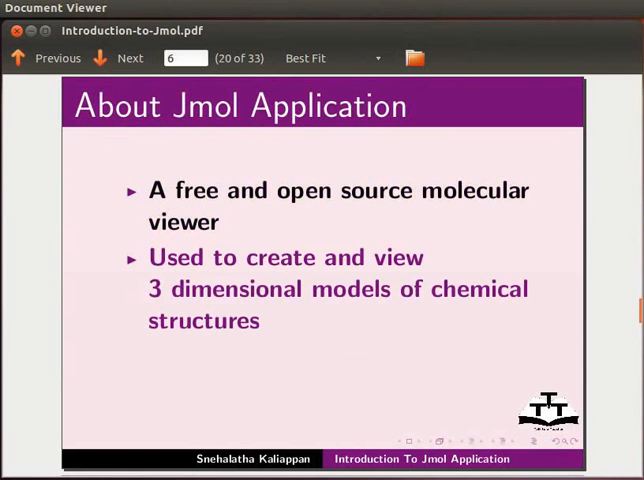
click(129, 57)
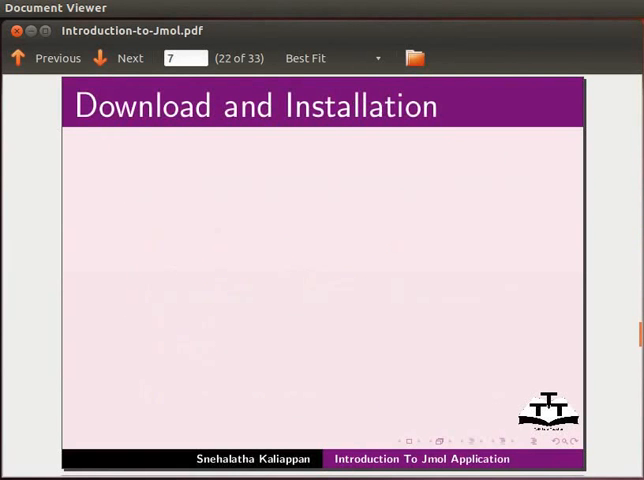
Show both Ubuntu Software Center installation points, then move past the installation slide.
click(129, 57)
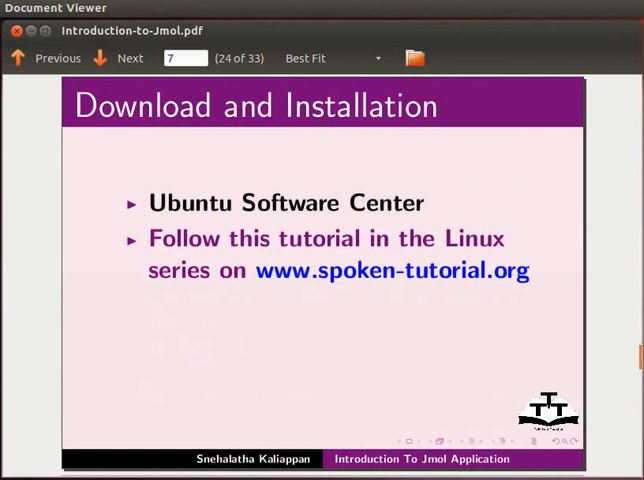
click(129, 57)
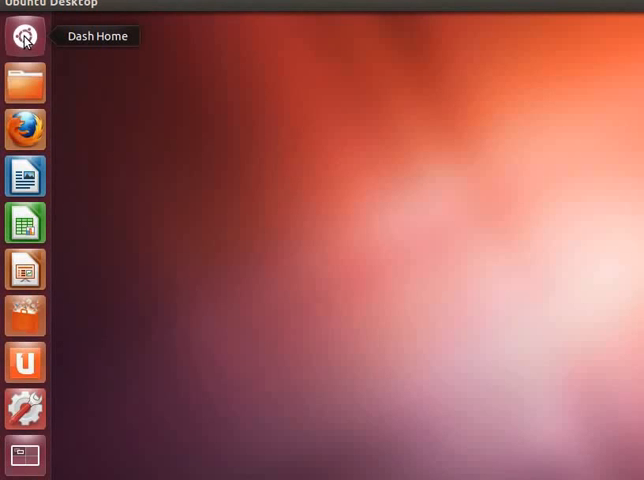
Search Ubuntu Dash for 'jmol' to find the Jmol application.
click(24, 37)
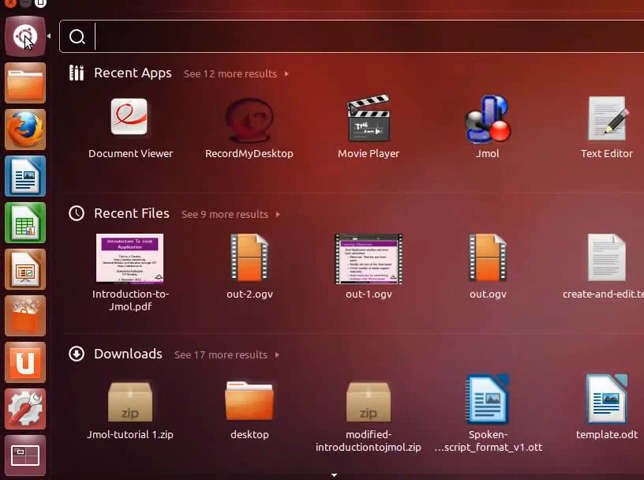
text(jm)
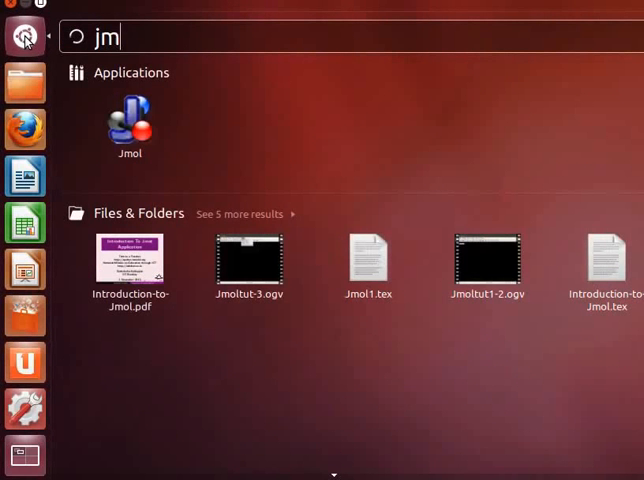
text(ol)
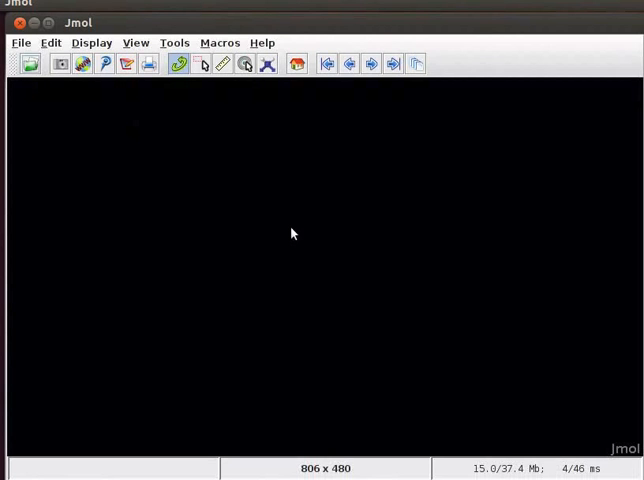
mouse_move(22, 45)
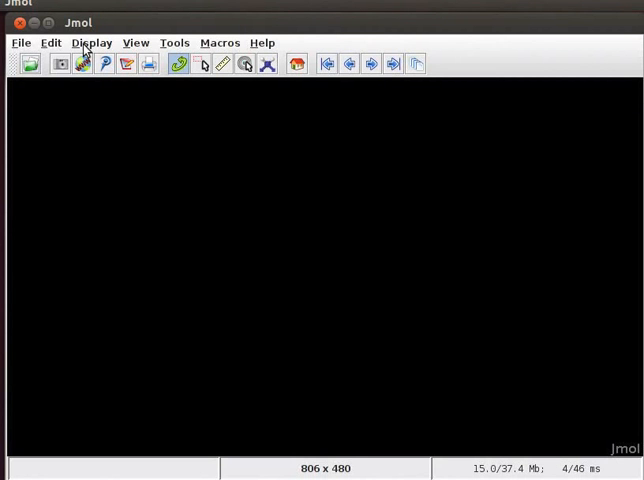
click(21, 42)
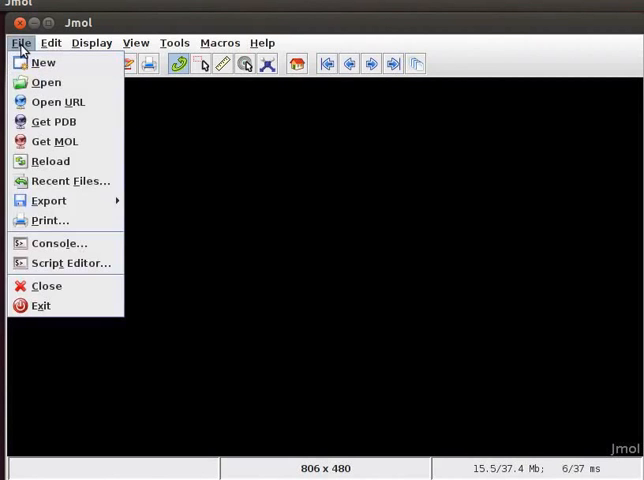
click(174, 42)
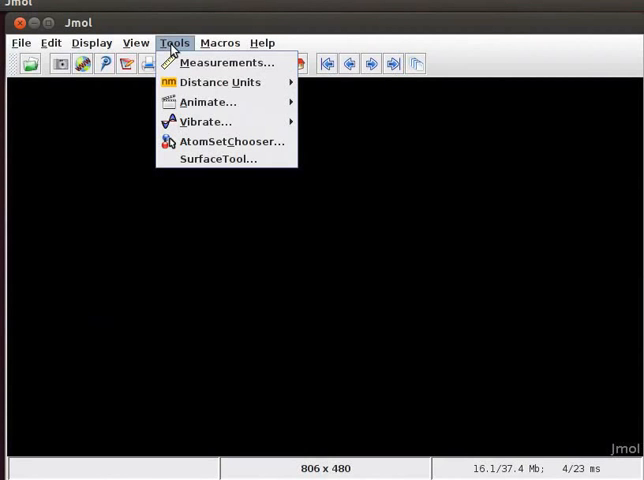
click(262, 42)
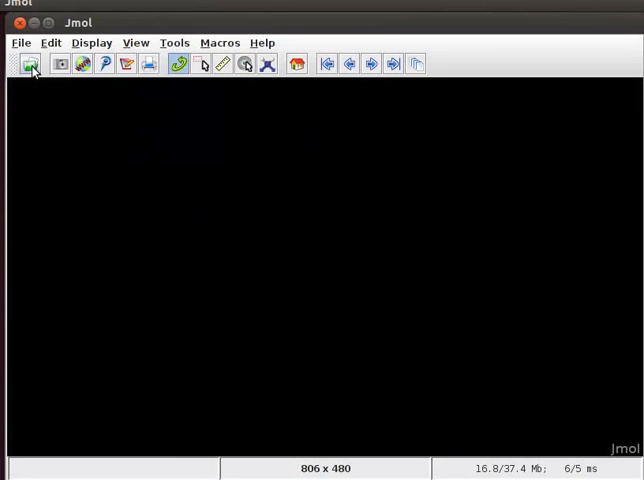
mouse_move(31, 64)
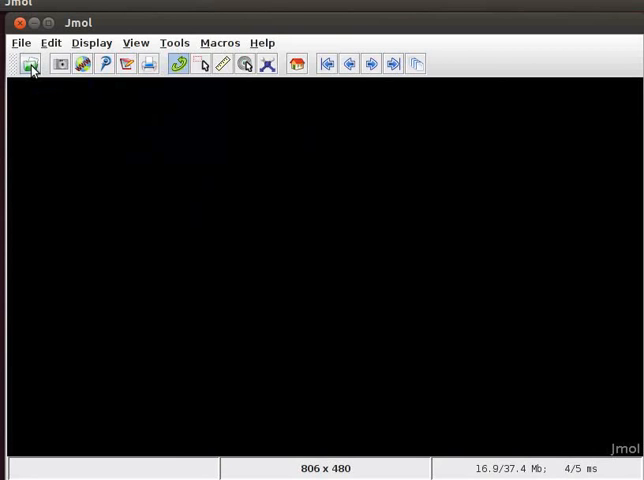
mouse_move(31, 64)
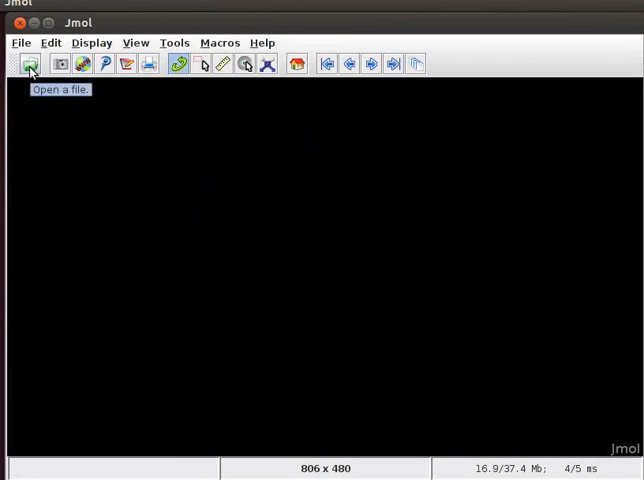
mouse_move(61, 64)
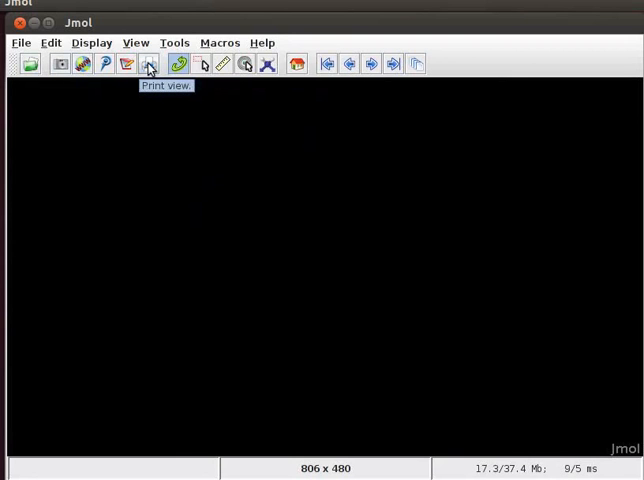
mouse_move(178, 64)
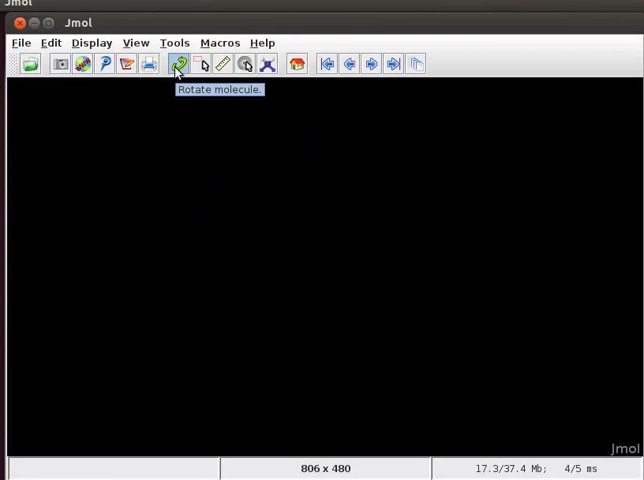
mouse_move(204, 64)
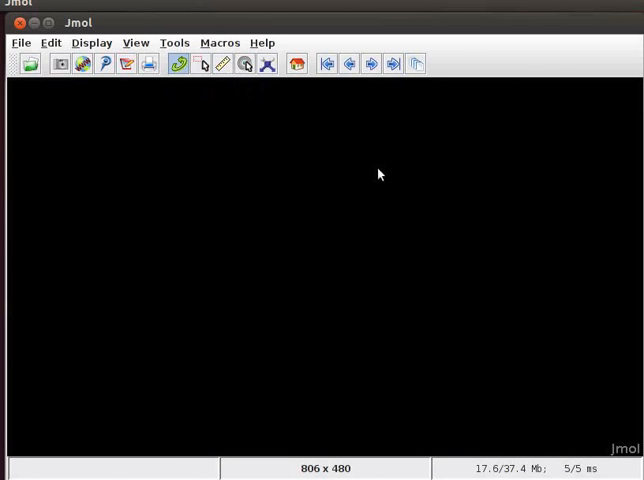
mouse_move(474, 117)
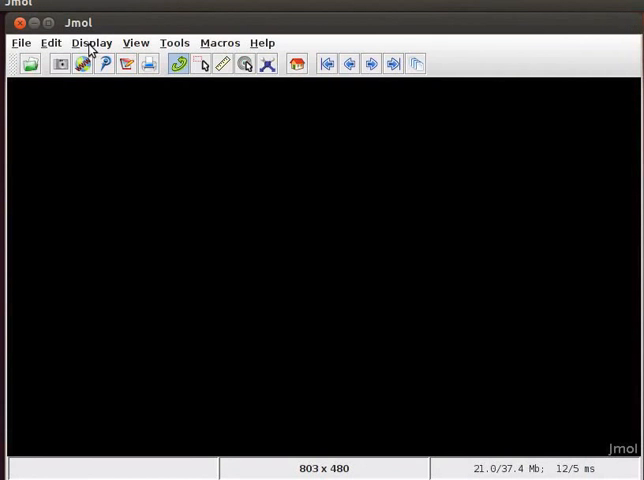
click(91, 42)
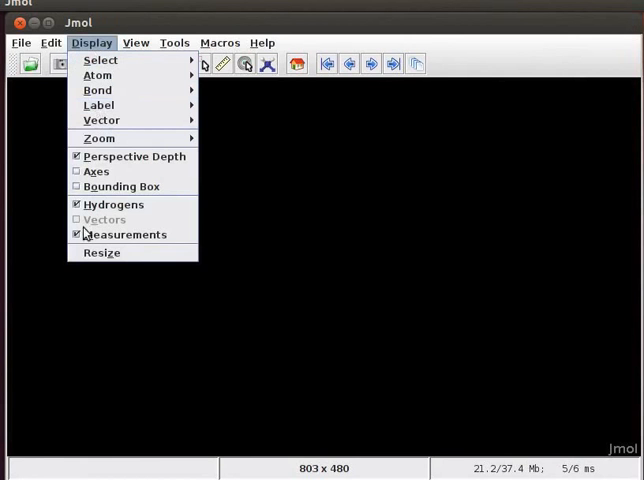
Resize the empty Jmol display to 800 by 600.
click(101, 252)
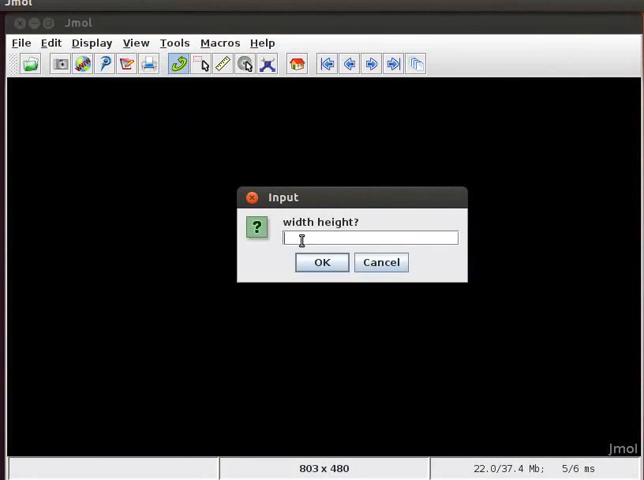
text(800 600)
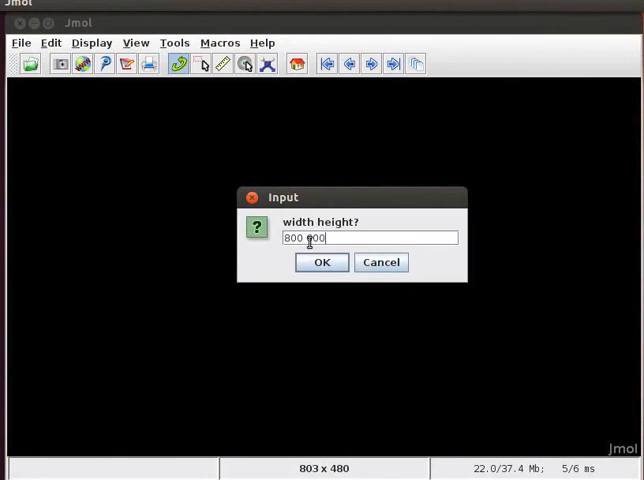
click(321, 262)
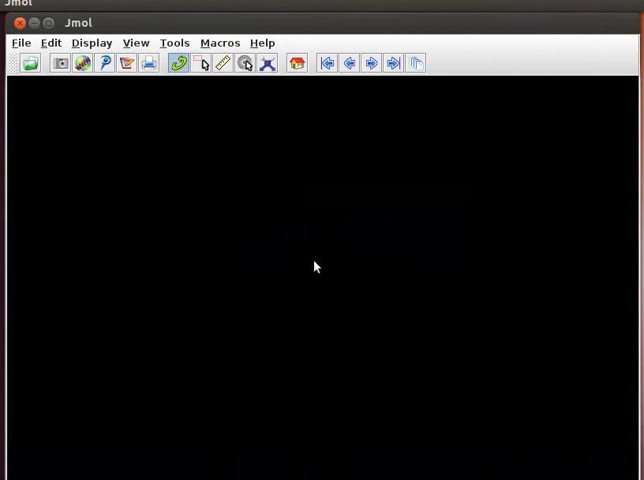
mouse_move(266, 63)
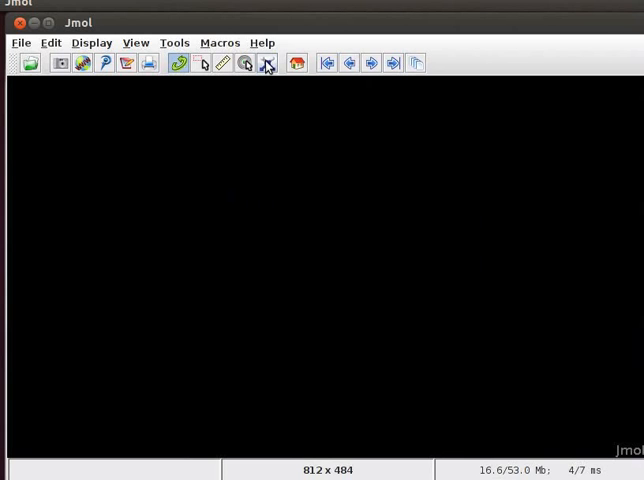
mouse_move(266, 64)
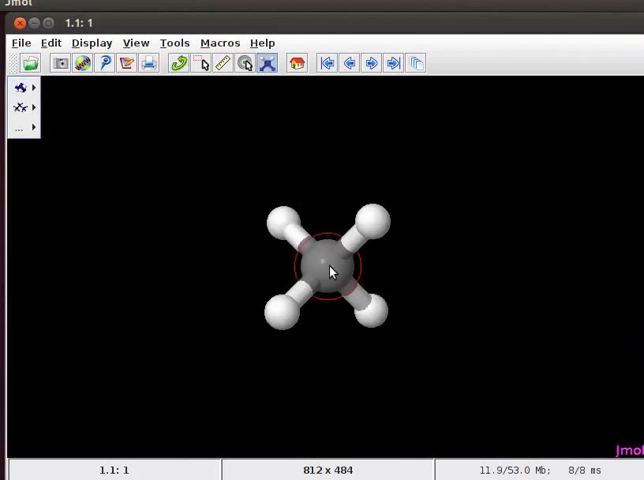
click(14, 90)
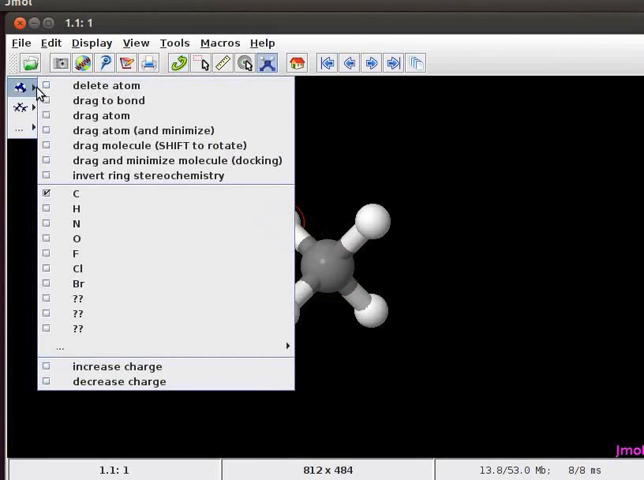
mouse_move(105, 86)
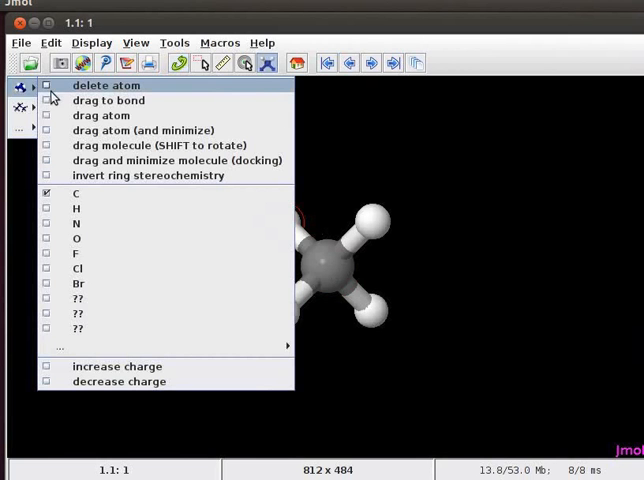
mouse_move(78, 254)
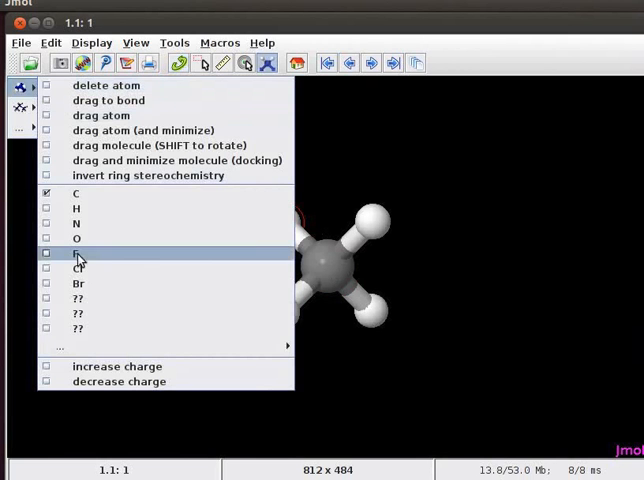
click(15, 106)
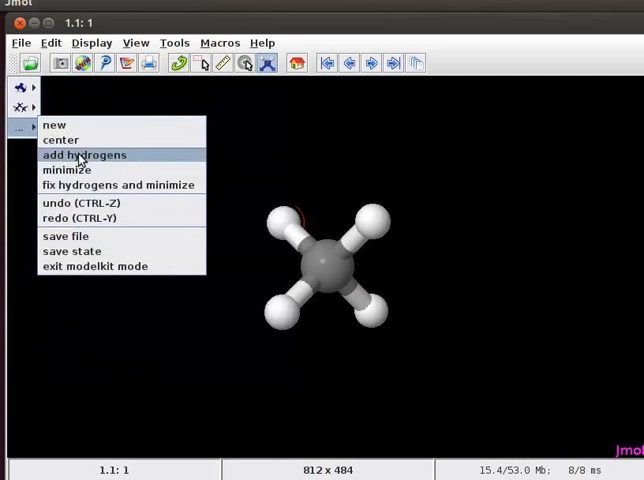
mouse_move(70, 203)
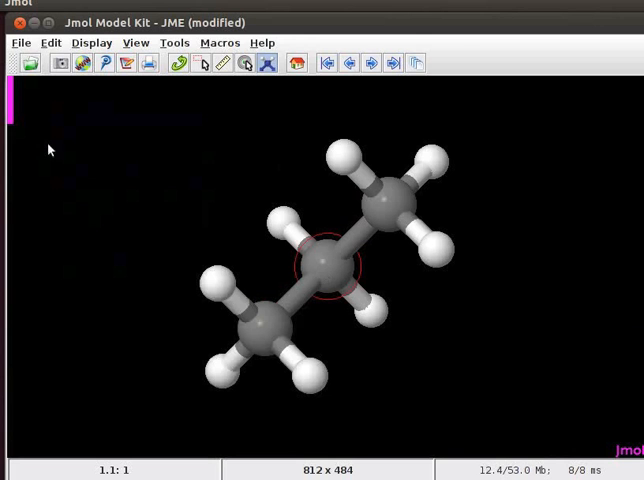
mouse_move(13, 95)
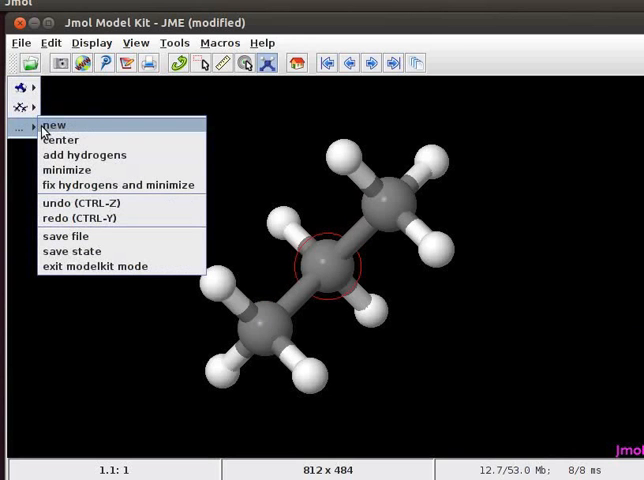
mouse_move(52, 138)
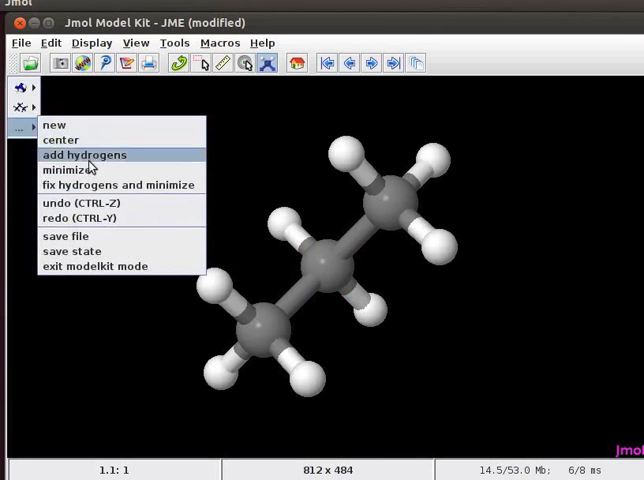
Energy-minimize the propane molecule from the model kit menu.
click(68, 233)
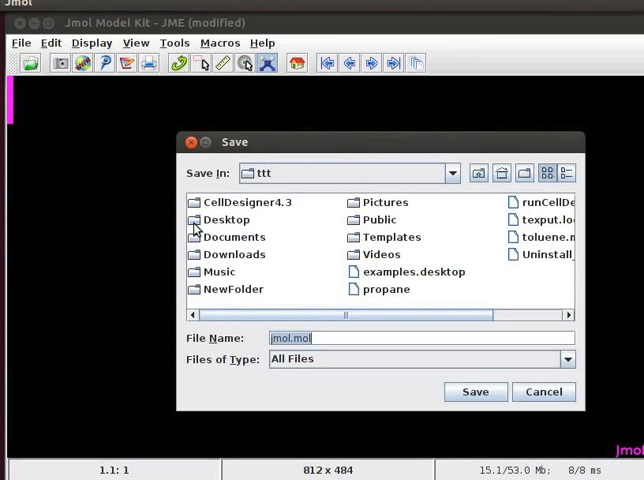
Save the model to the Desktop as 'propane' in MOL (*.mol) format.
click(226, 219)
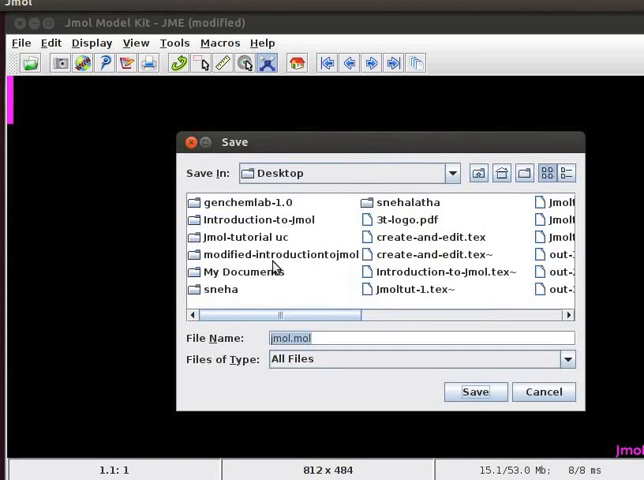
text(propane)
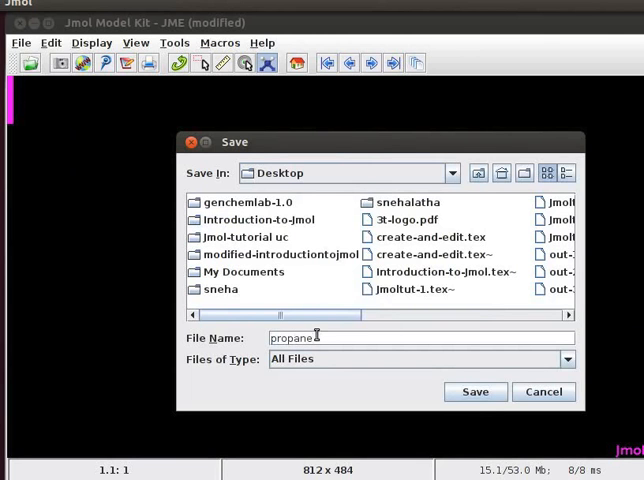
click(565, 358)
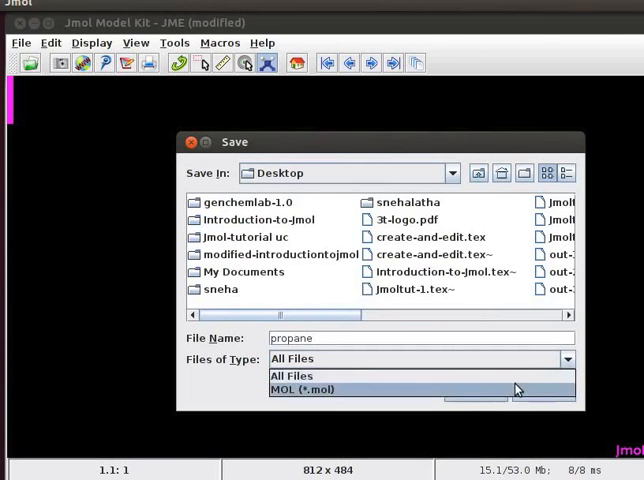
click(301, 390)
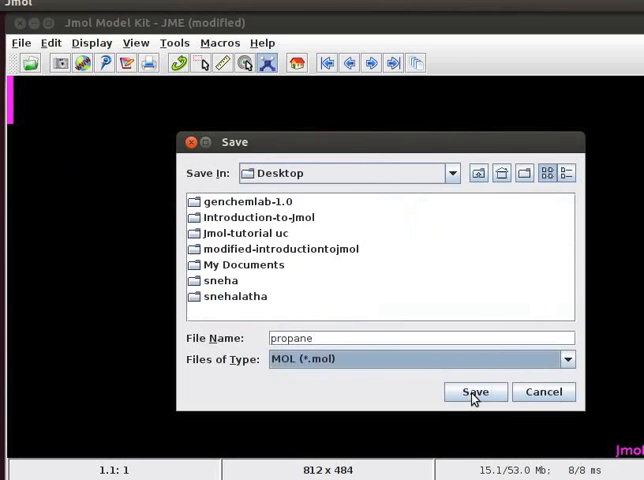
mouse_move(475, 391)
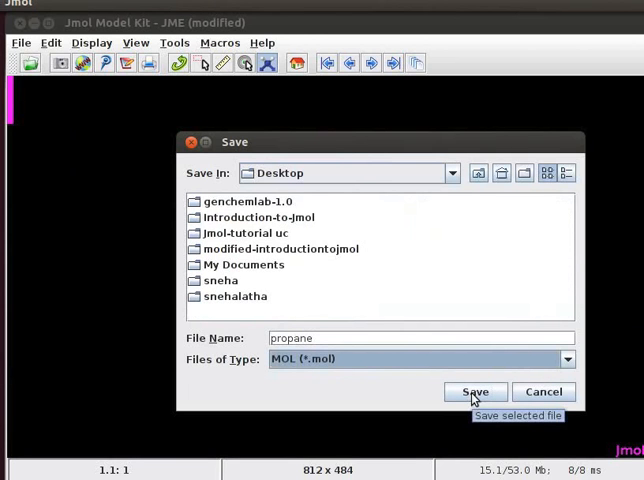
click(475, 391)
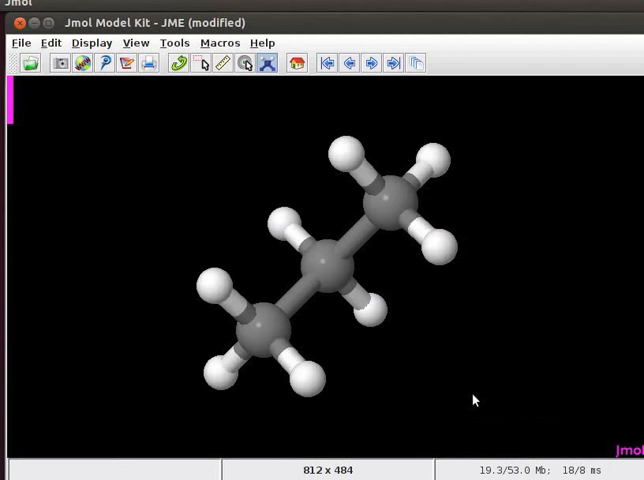
mouse_move(470, 385)
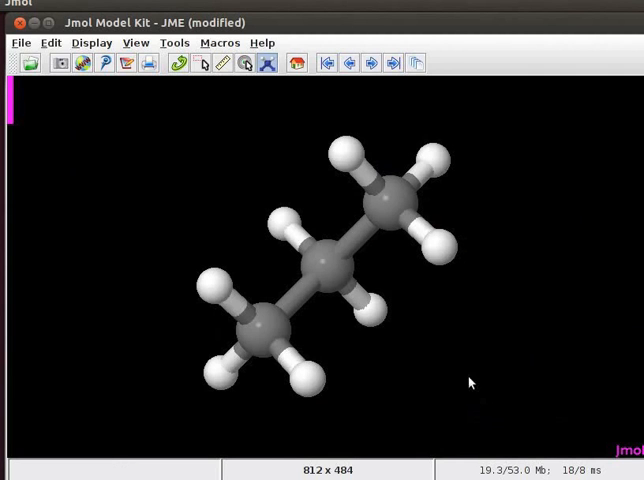
Exit Jmol from the File menu.
click(17, 42)
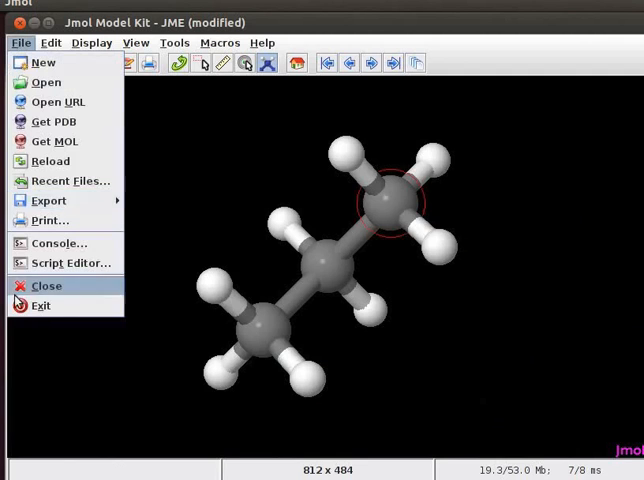
click(46, 286)
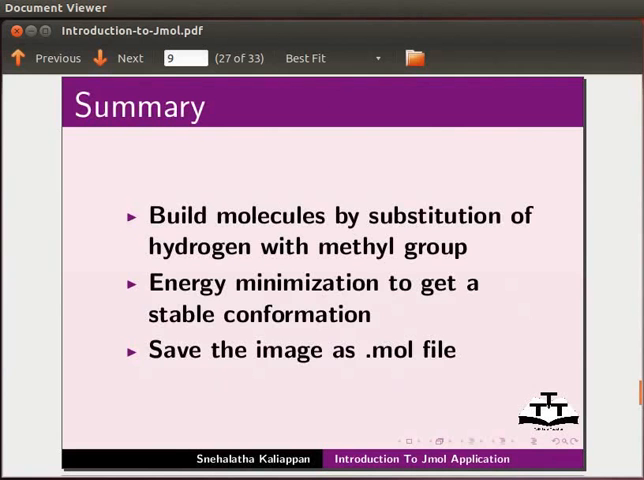
Advance from the Summary slide past Spoken Tutorial and Workshops to slide 33, Acknowledgements.
click(128, 57)
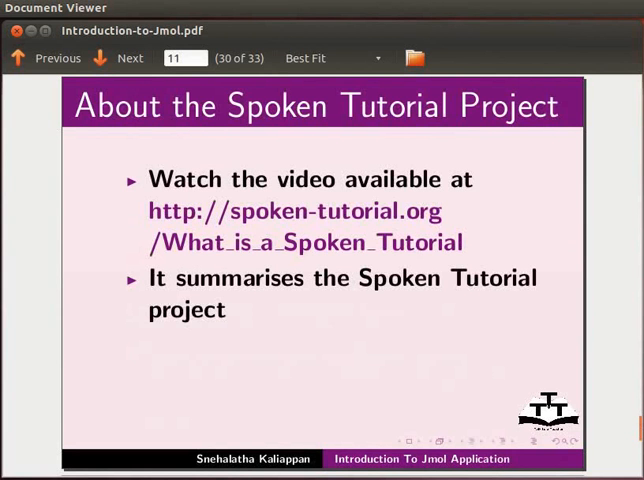
click(128, 58)
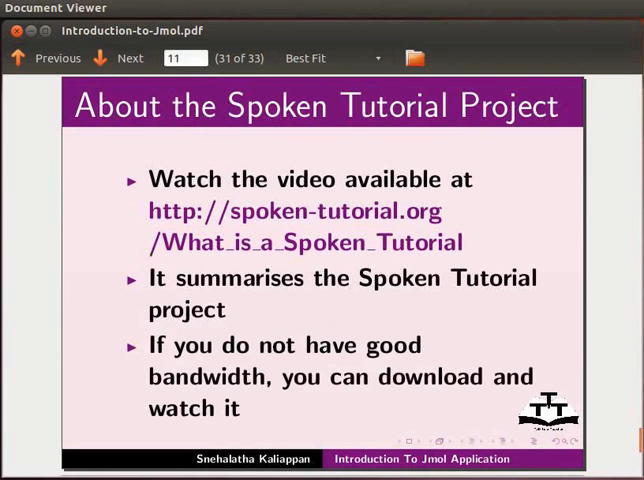
click(129, 57)
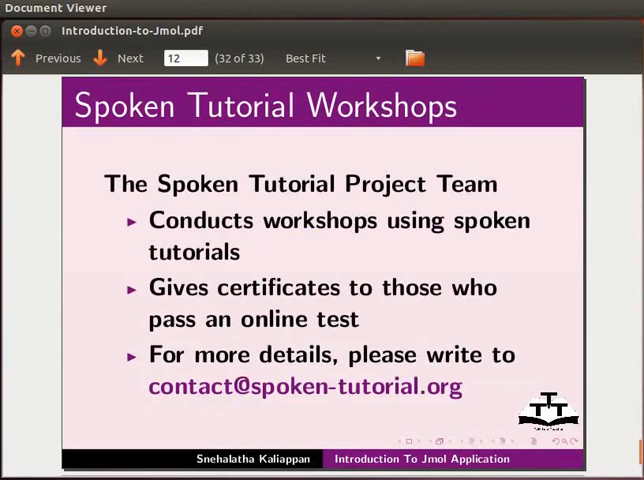
click(129, 58)
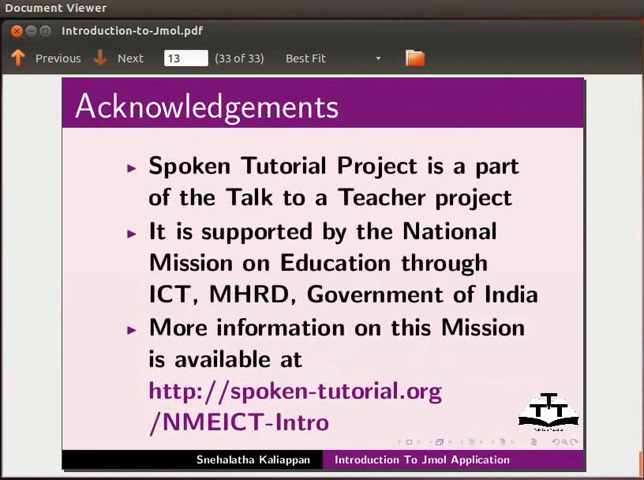